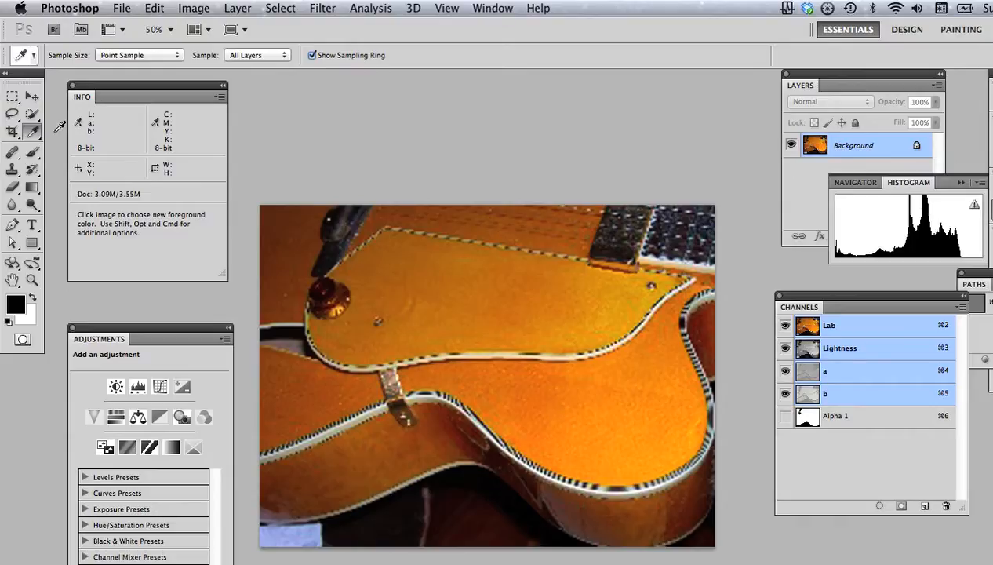
mouse_move(625, 263)
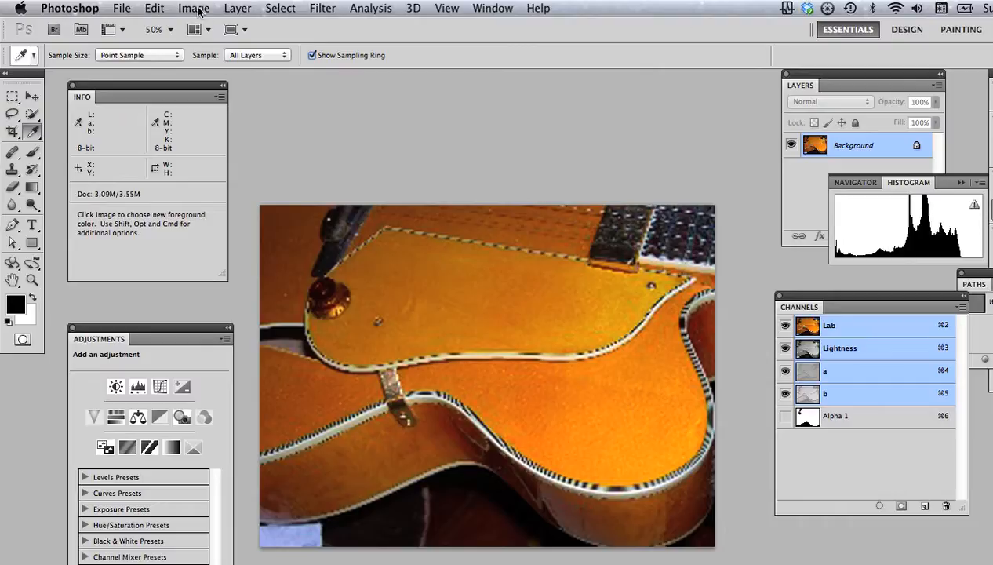
Step: Inspect the Lightness, a and b channels individually, then return to the Lab composite view
left_click(195, 9)
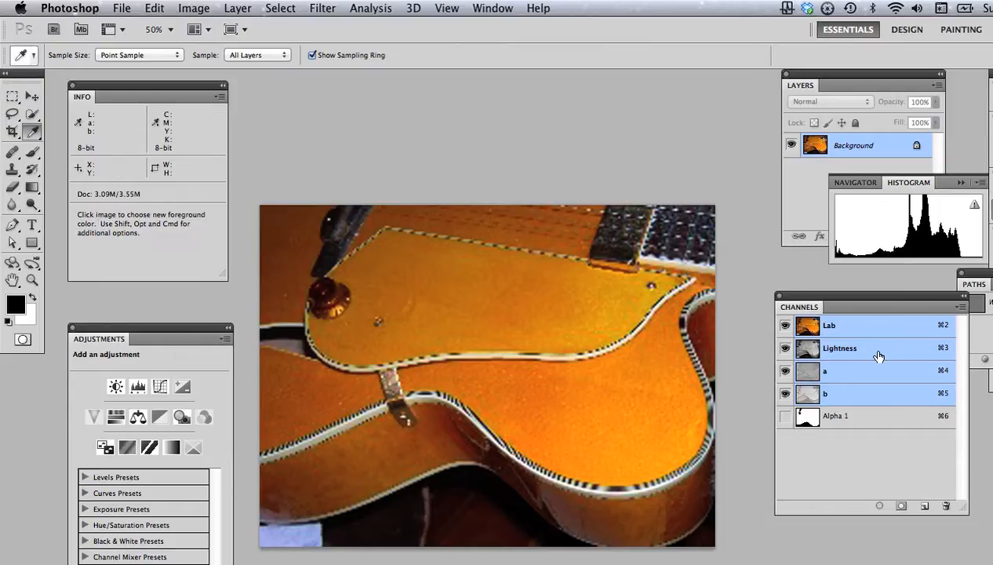
mouse_move(849, 355)
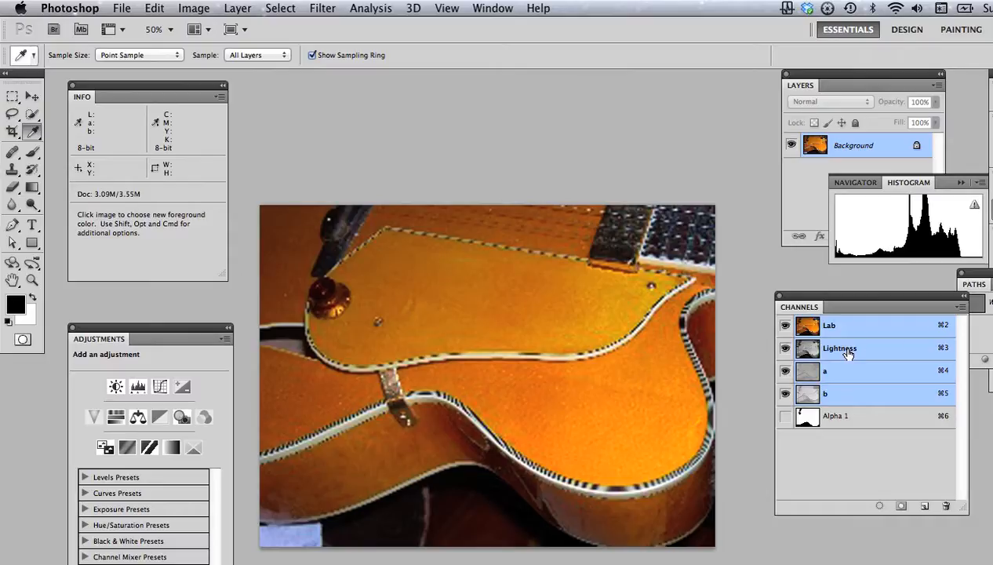
left_click(841, 348)
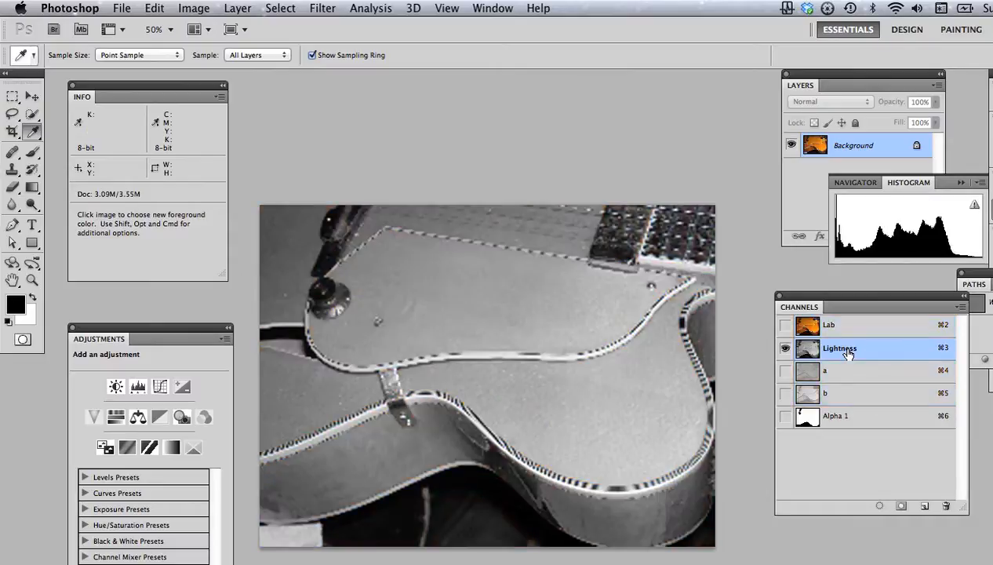
left_click(834, 370)
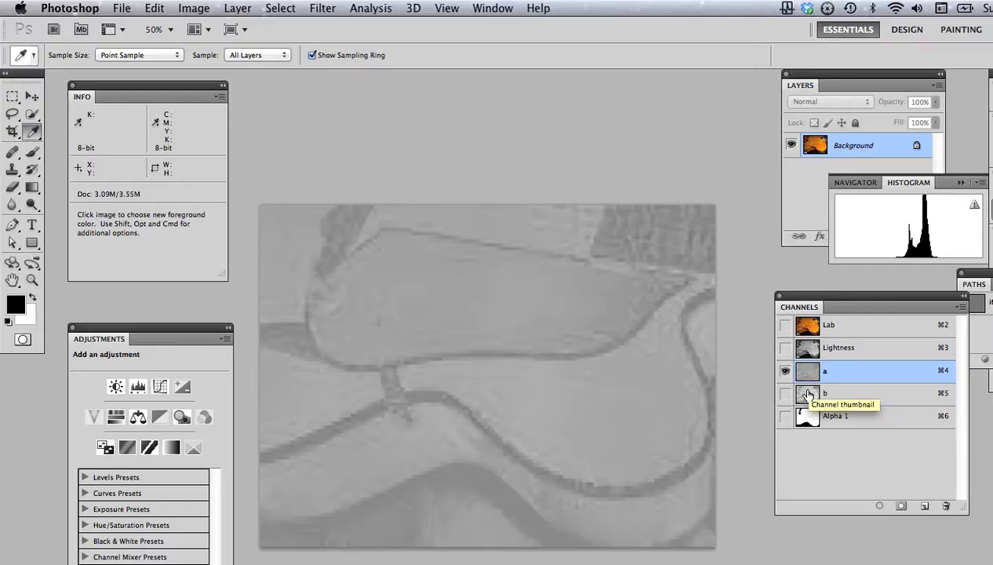
left_click(784, 392)
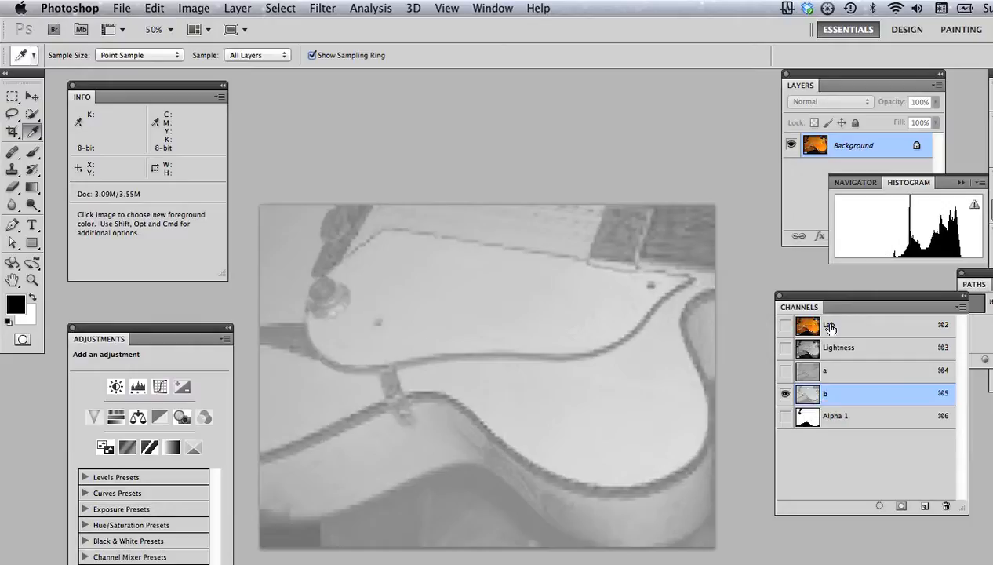
left_click(828, 325)
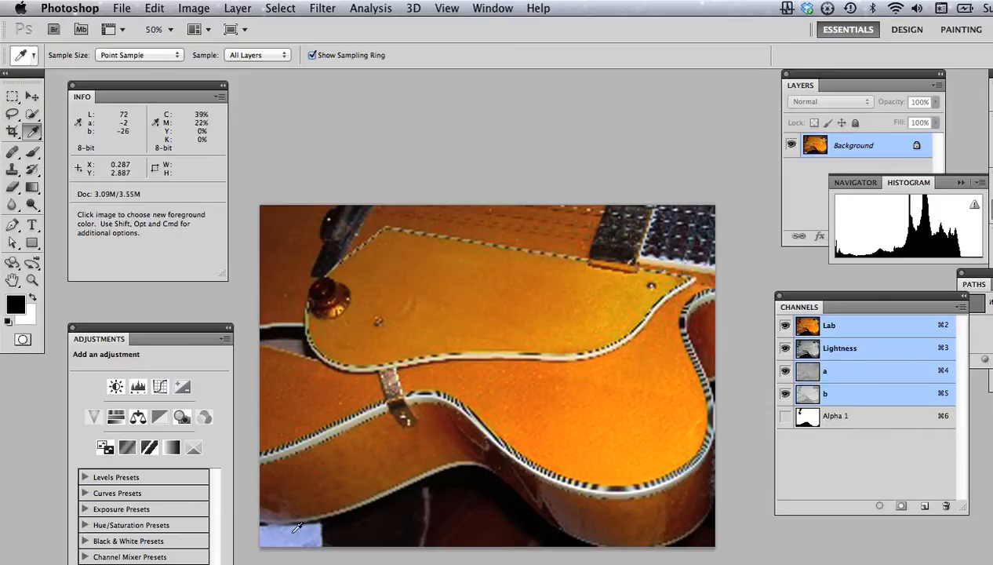
mouse_move(400, 345)
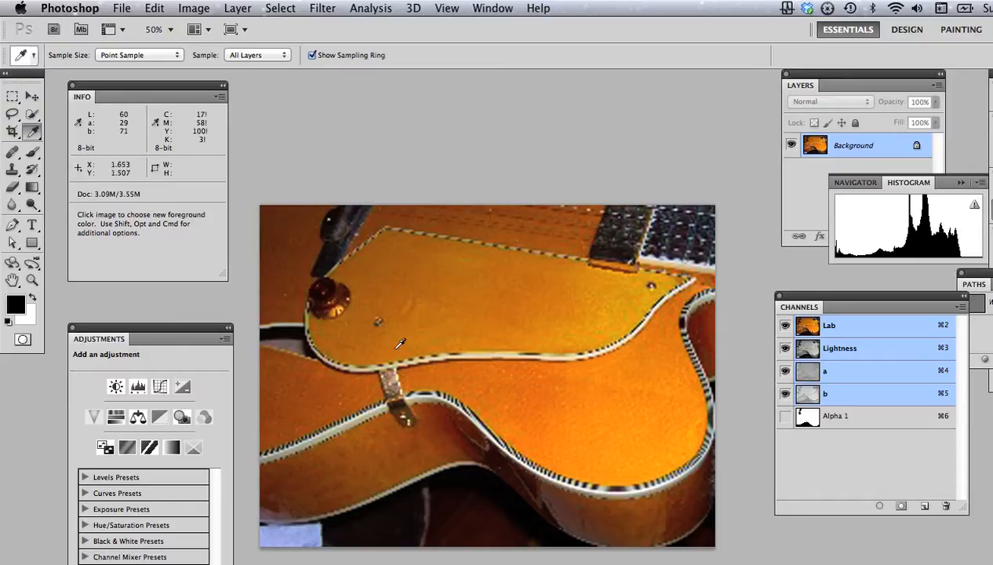
mouse_move(364, 198)
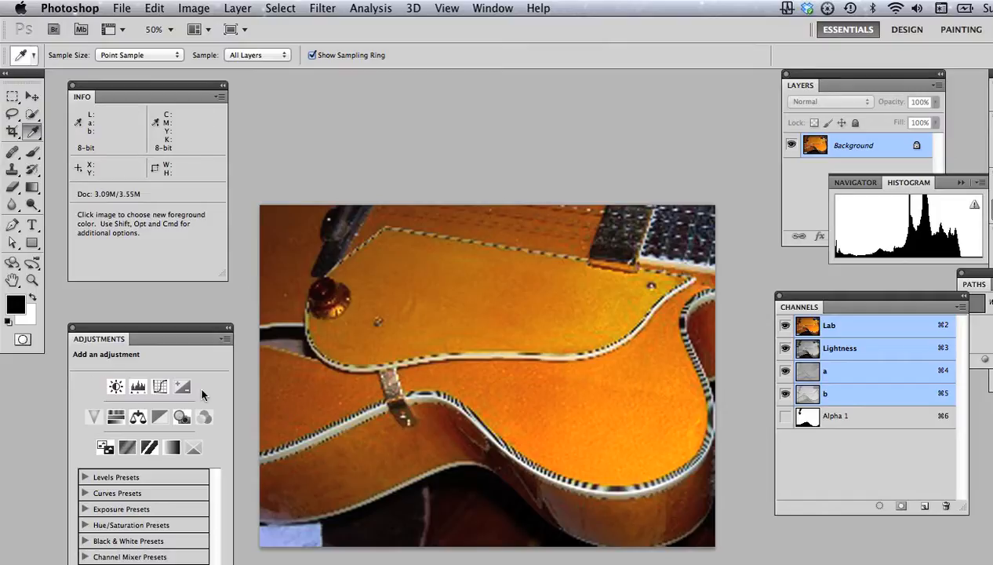
Step: Set the foreground colour to PANTONE 1925 C from the PANTONE solid coated library
left_click(14, 304)
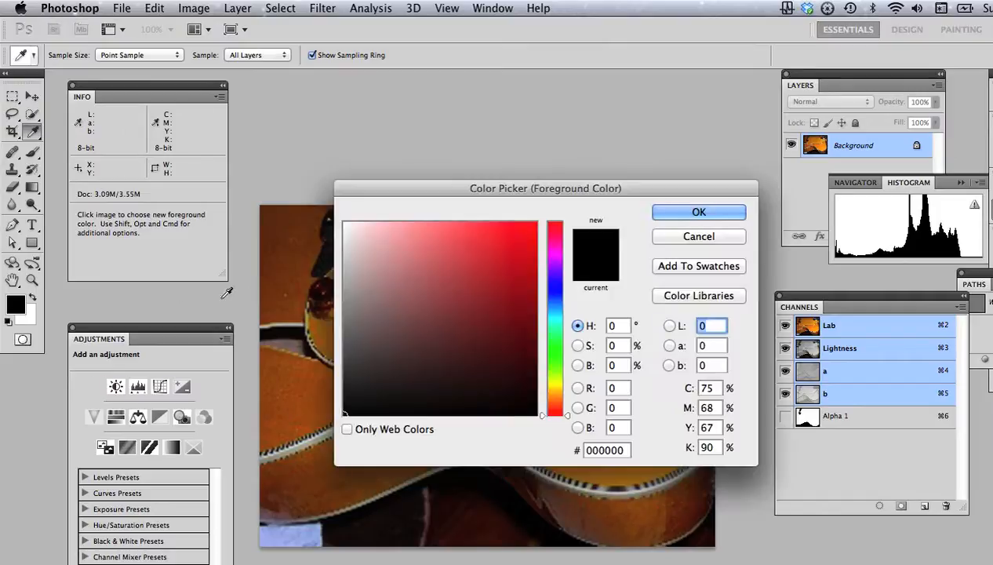
mouse_move(514, 266)
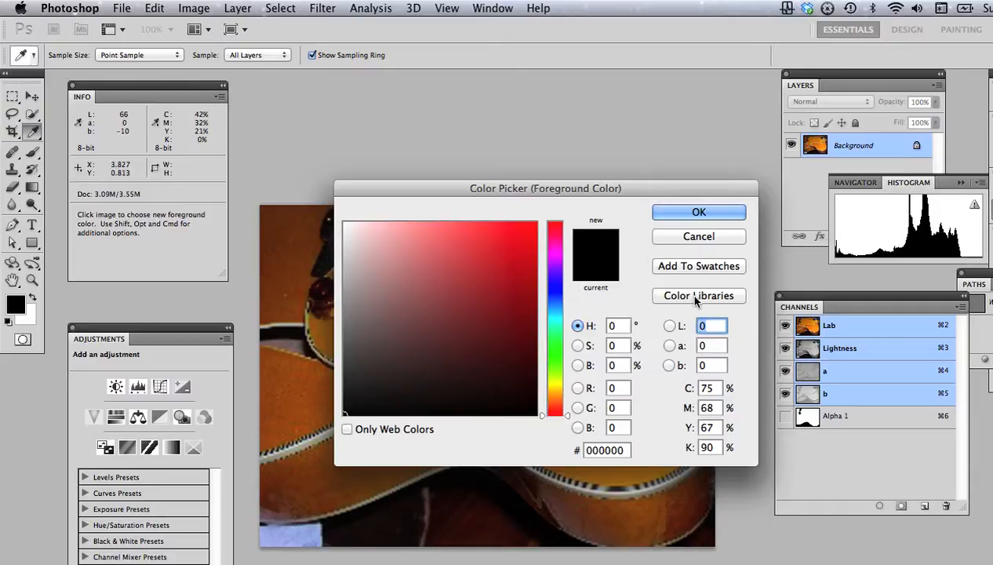
left_click(698, 295)
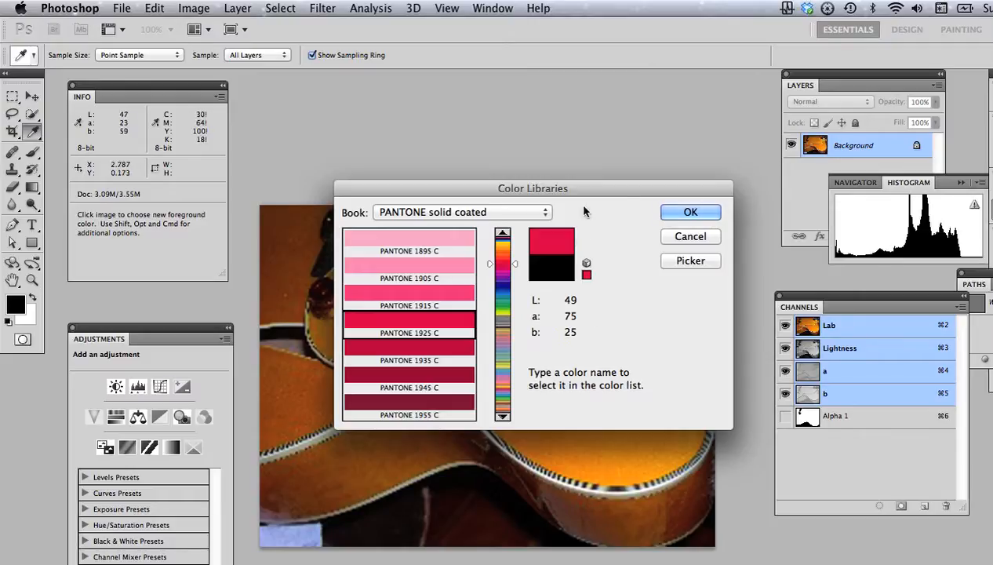
left_click(690, 211)
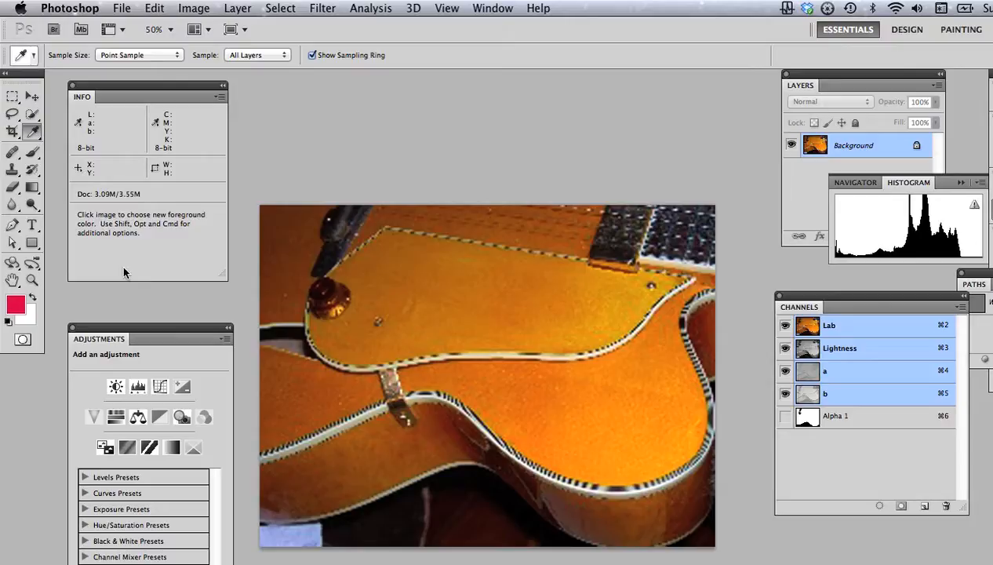
Step: Draw a small Pantone-red rectangle on the guitar's left as a new Shape 1 layer
left_click(32, 243)
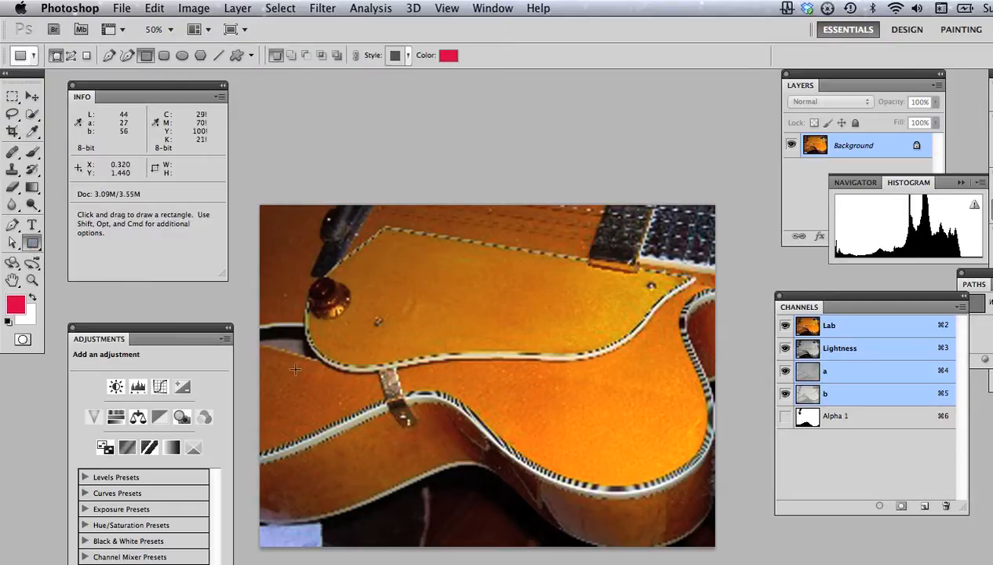
mouse_move(283, 379)
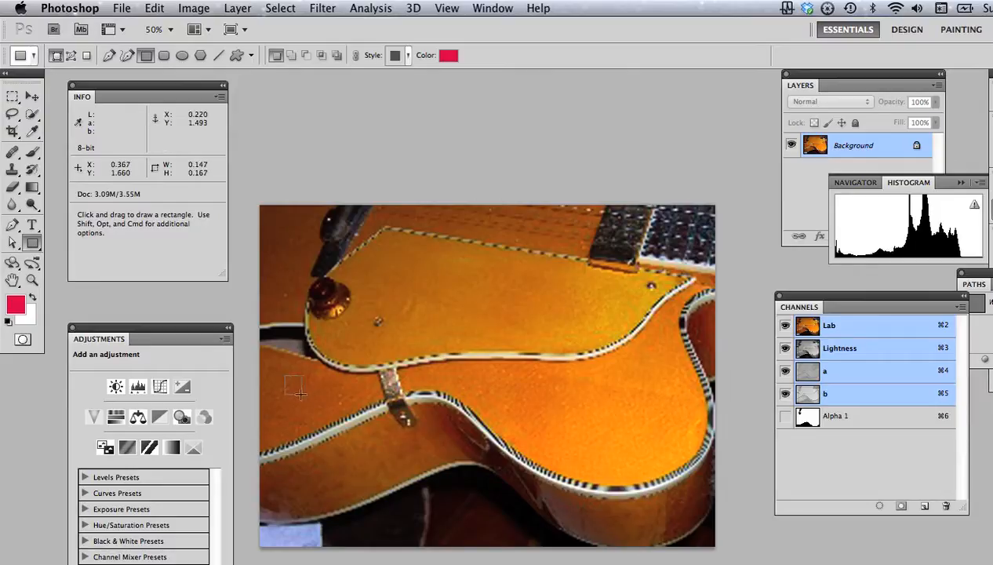
left_click_drag(292, 384, 301, 394)
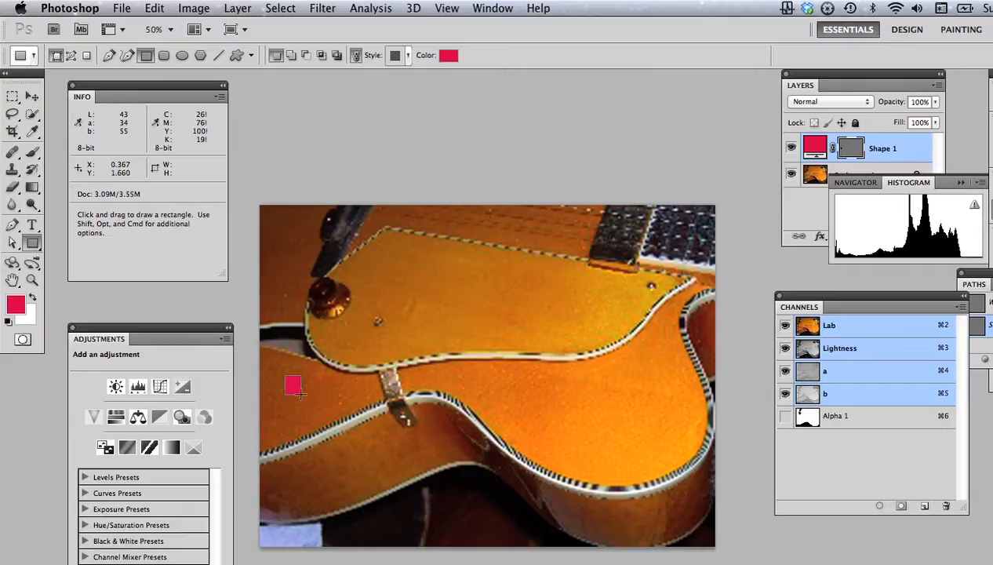
left_click(32, 132)
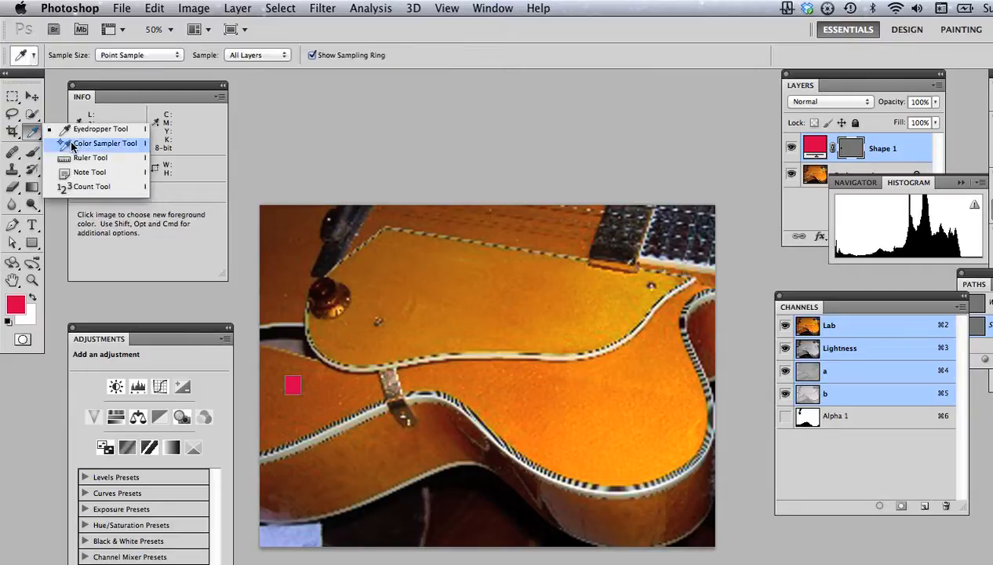
Step: Place colour samplers #1 and #2 on the guitar body to track their Lab readings
left_click(103, 143)
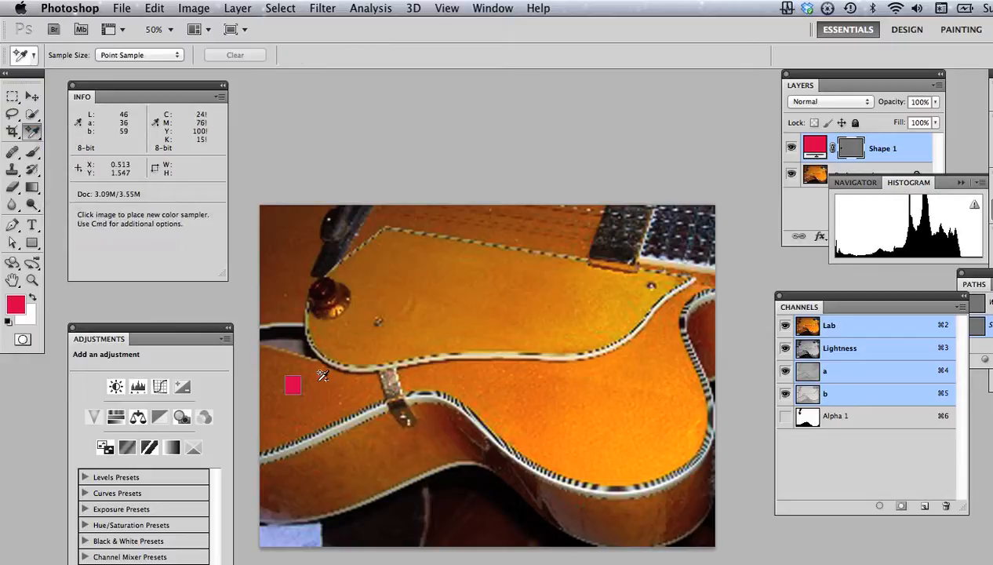
mouse_move(320, 383)
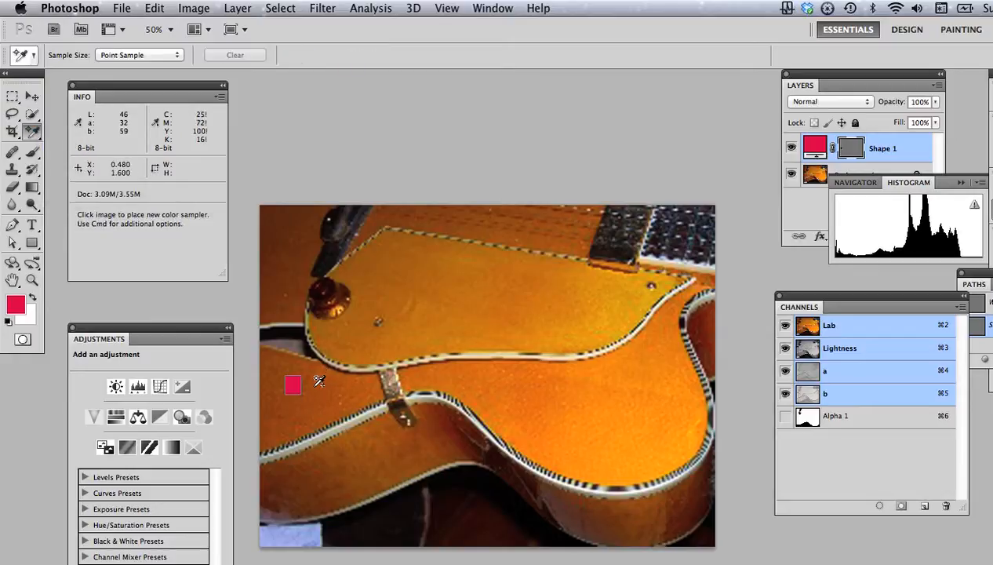
left_click(353, 417)
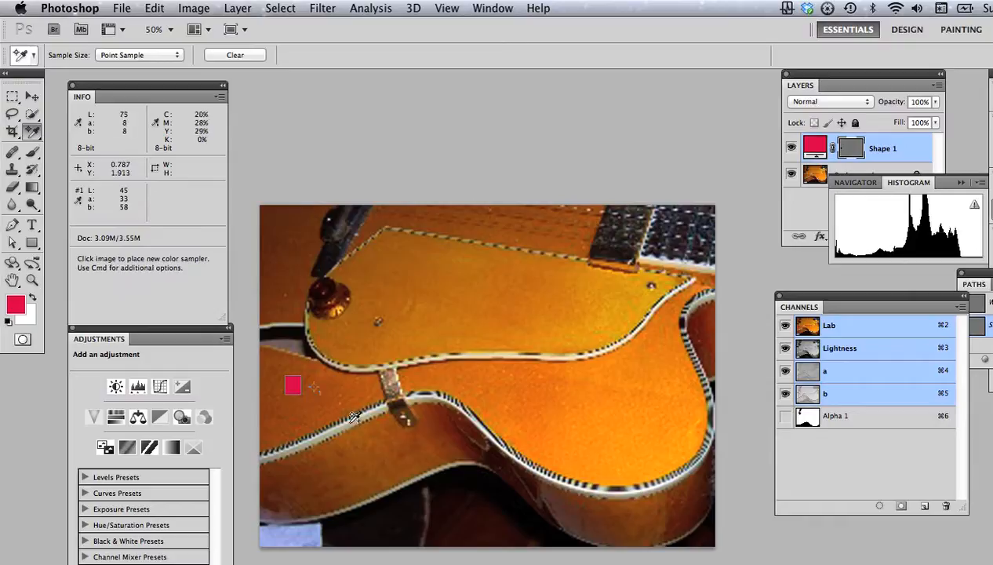
mouse_move(351, 417)
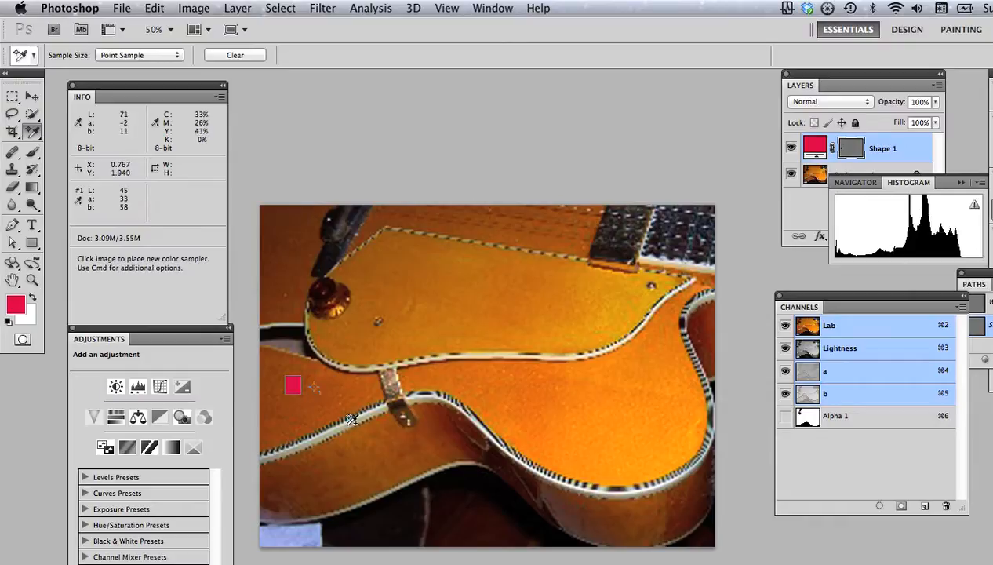
left_click(348, 421)
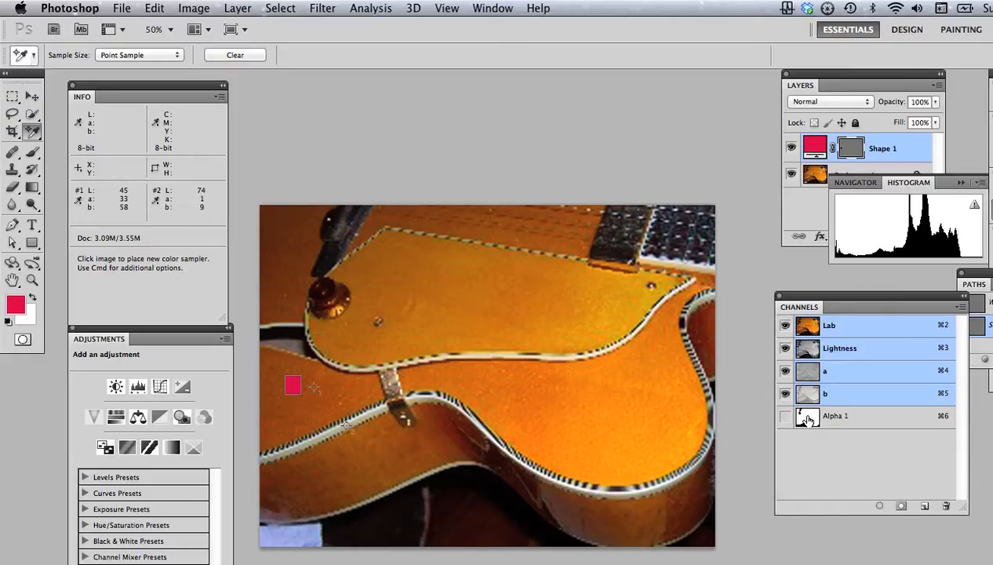
mouse_move(807, 417)
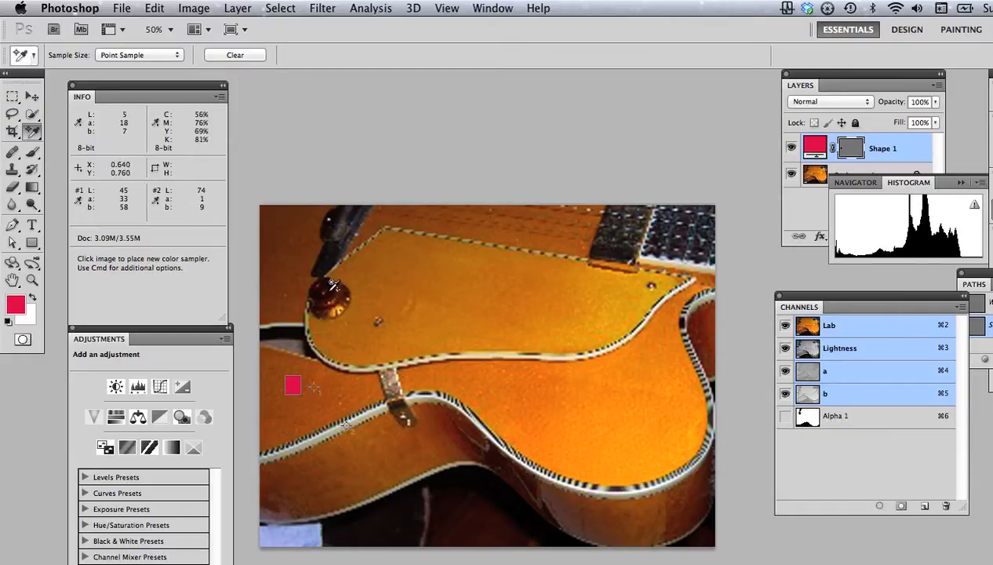
mouse_move(354, 211)
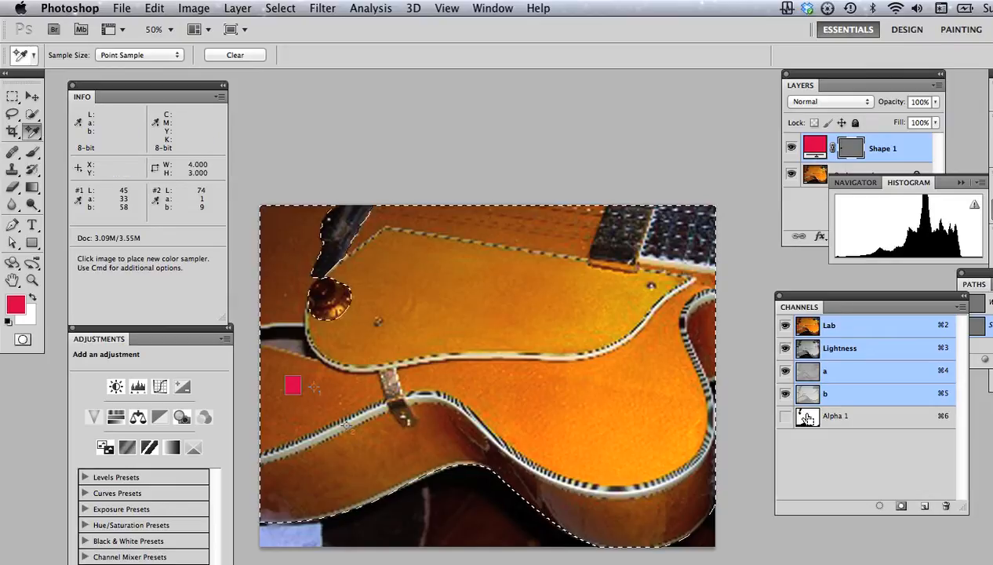
mouse_move(808, 417)
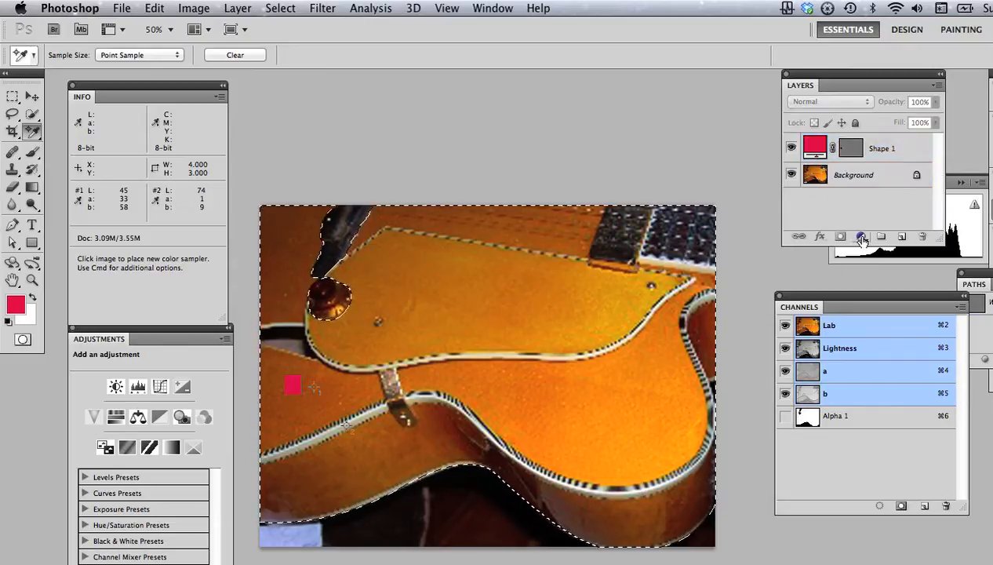
Step: Add a Curves adjustment layer masked to the selected guitar body
left_click(859, 235)
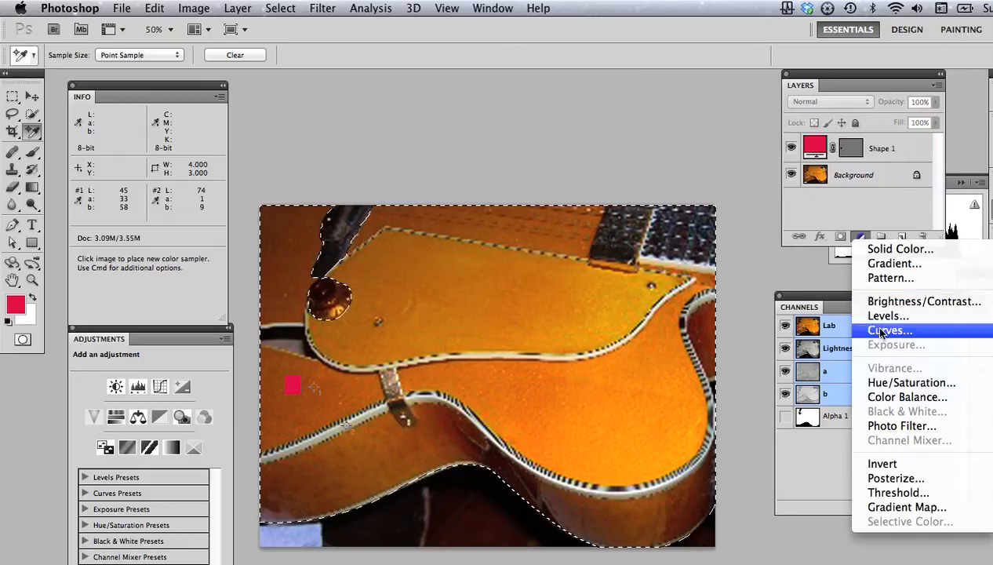
left_click(888, 329)
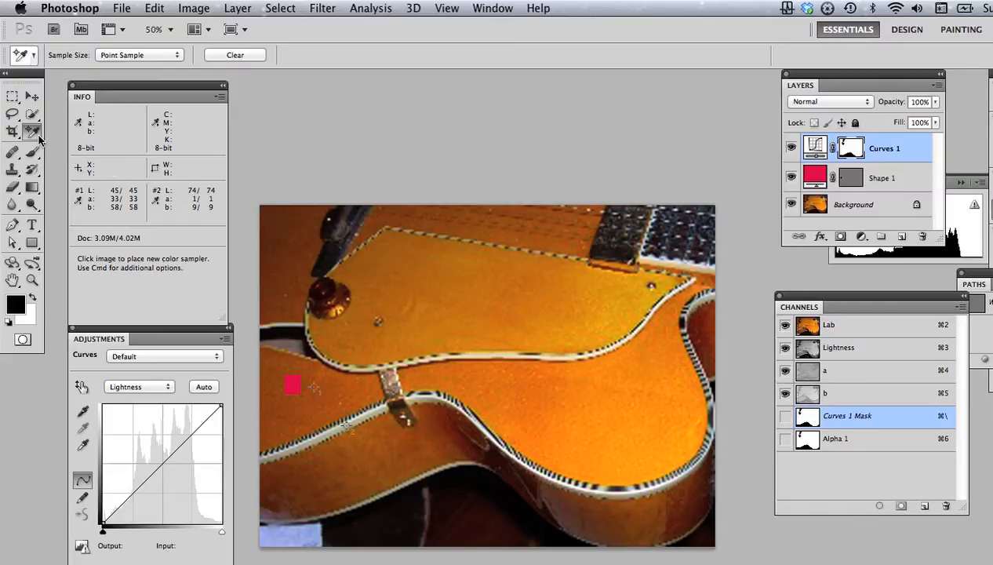
Step: With the Eyedropper, Cmd-click the guitar's orange to add its point on the Lightness curve
left_click(13, 131)
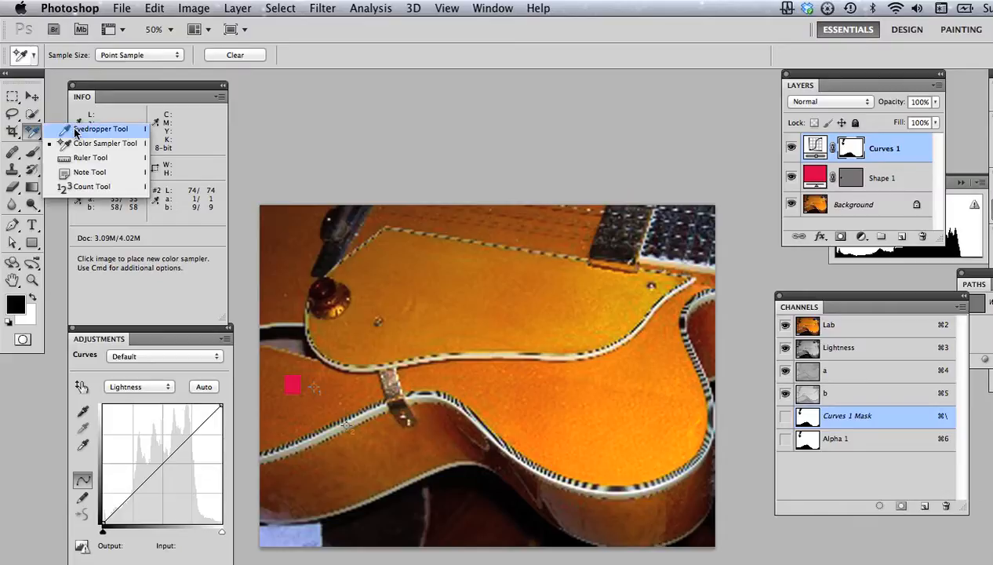
left_click(102, 128)
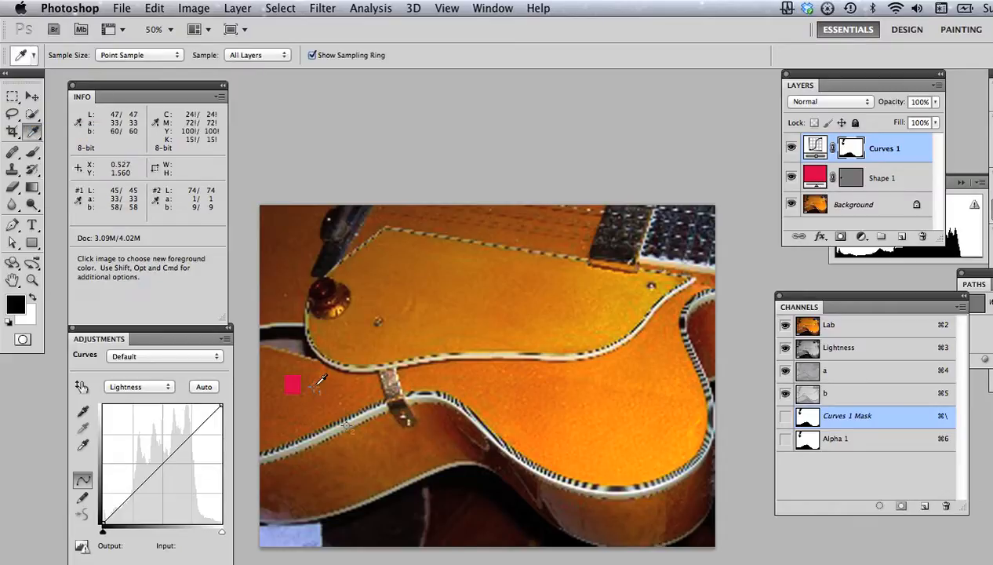
mouse_move(316, 382)
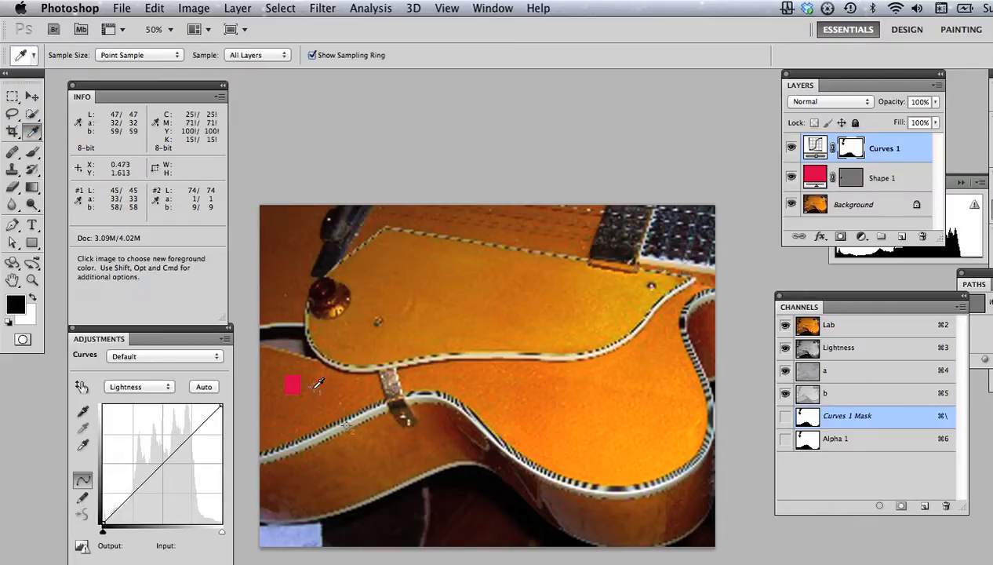
left_click(156, 467)
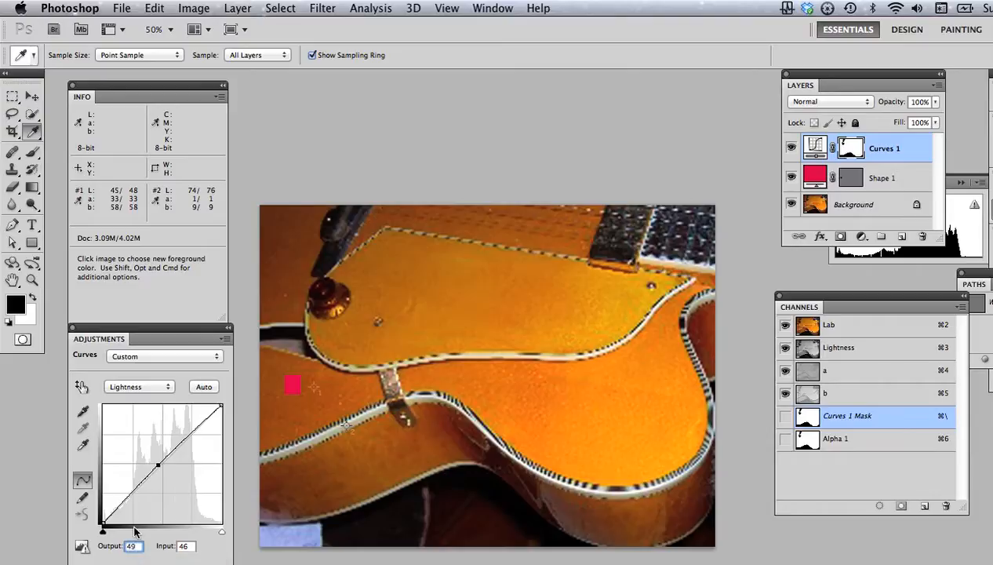
Step: Bend the a channel curve upward so the orange guitar turns red
left_click(138, 385)
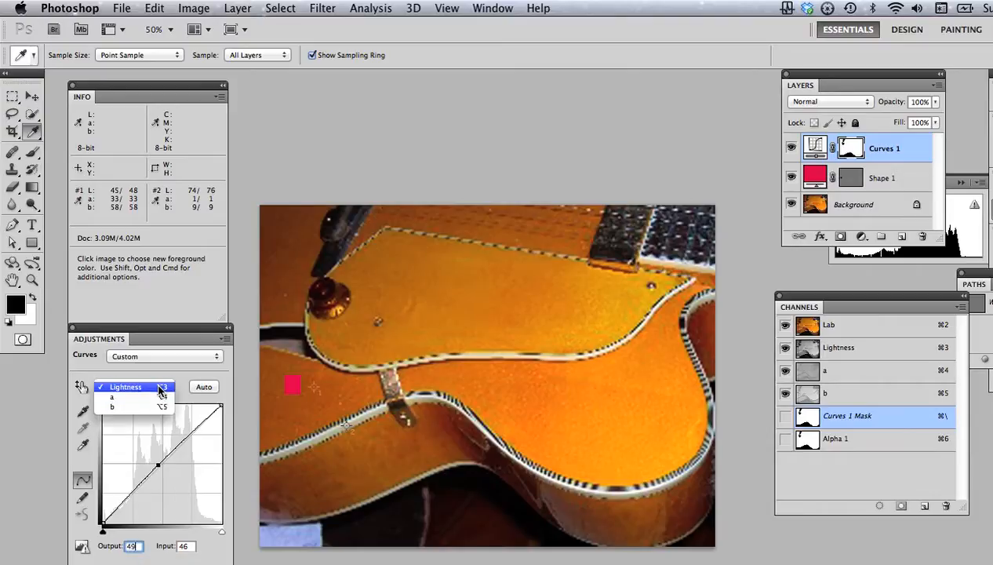
left_click(112, 395)
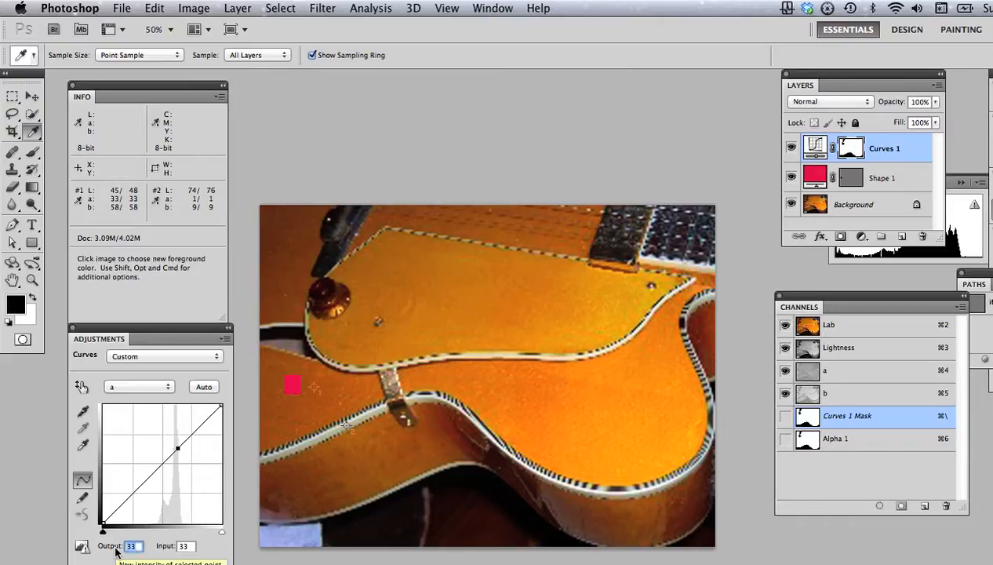
left_click_drag(175, 448, 176, 430)
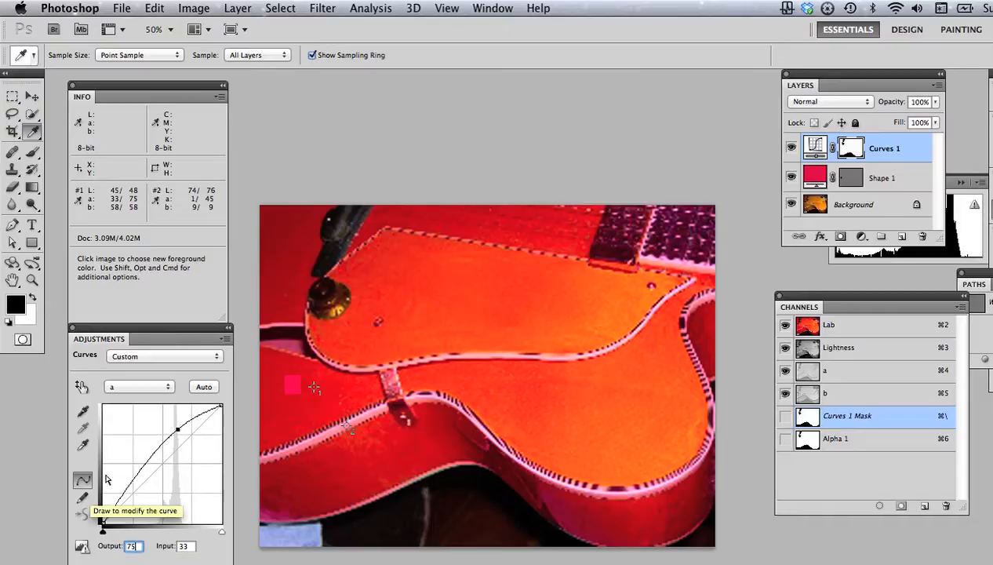
Step: Switch the Curves adjustment to the b channel for a downward bend toward magenta-red
left_click(138, 386)
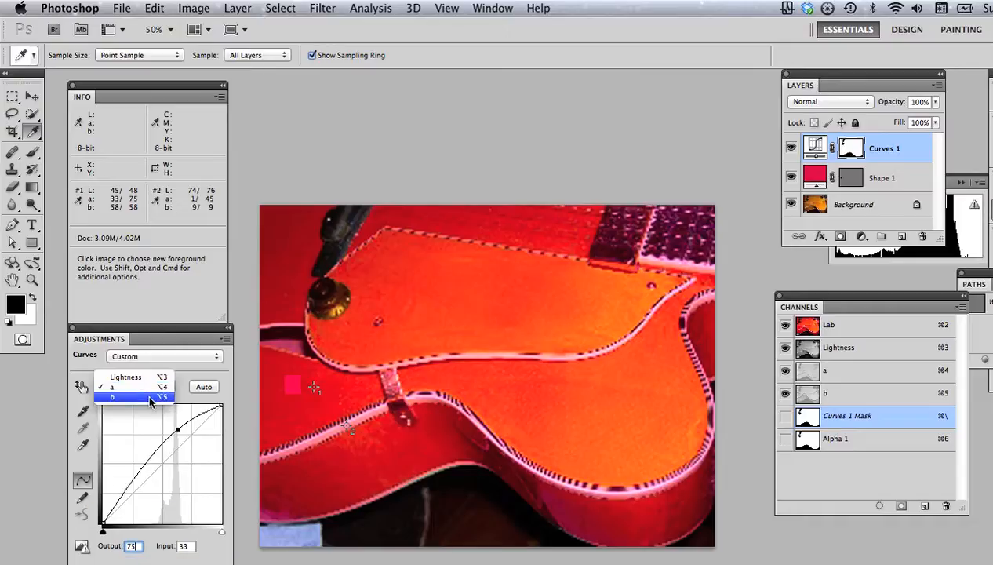
left_click(111, 395)
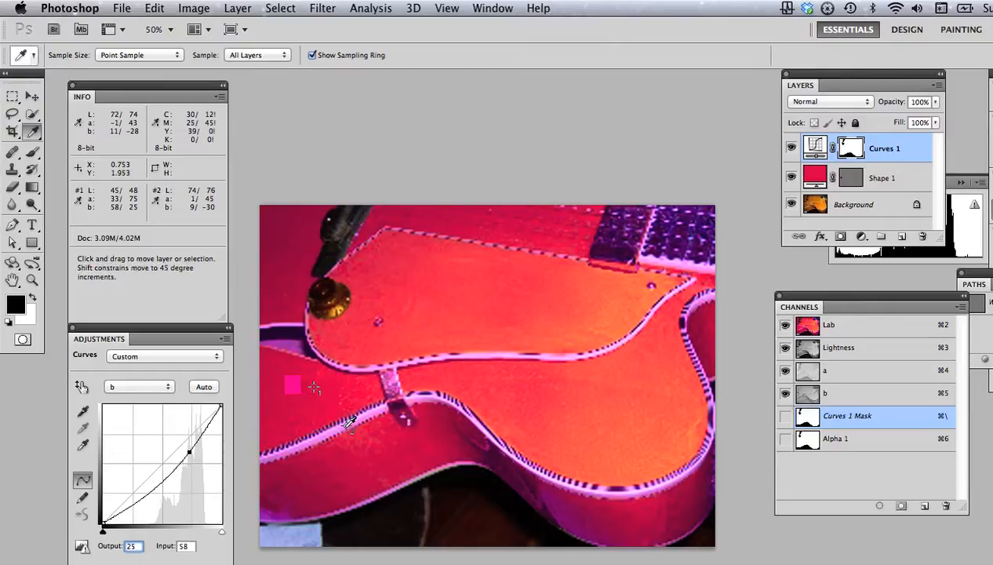
Step: Reshape the b curve's upper points and lower its right end for a pinker crimson
left_click(348, 423)
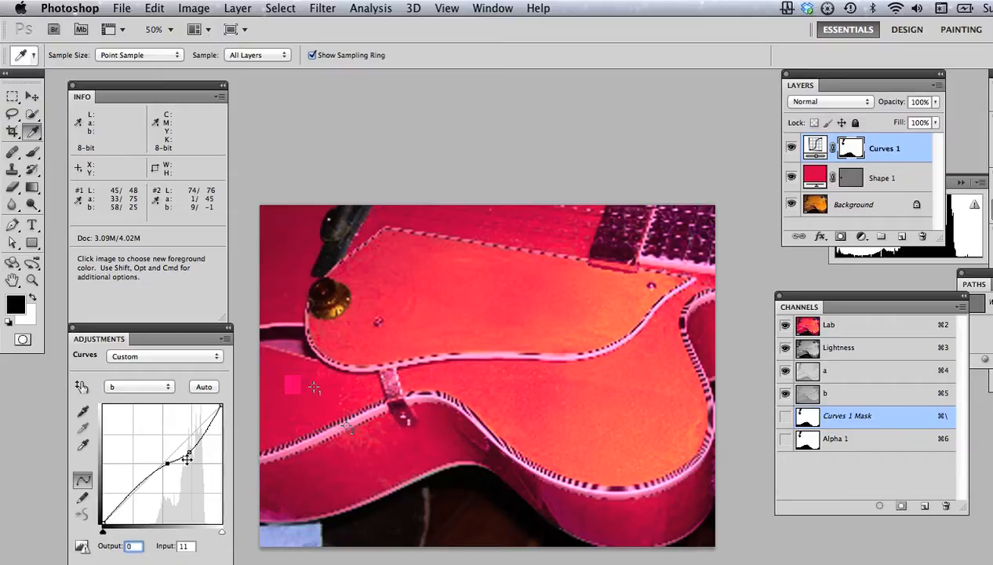
left_click_drag(189, 458, 223, 404)
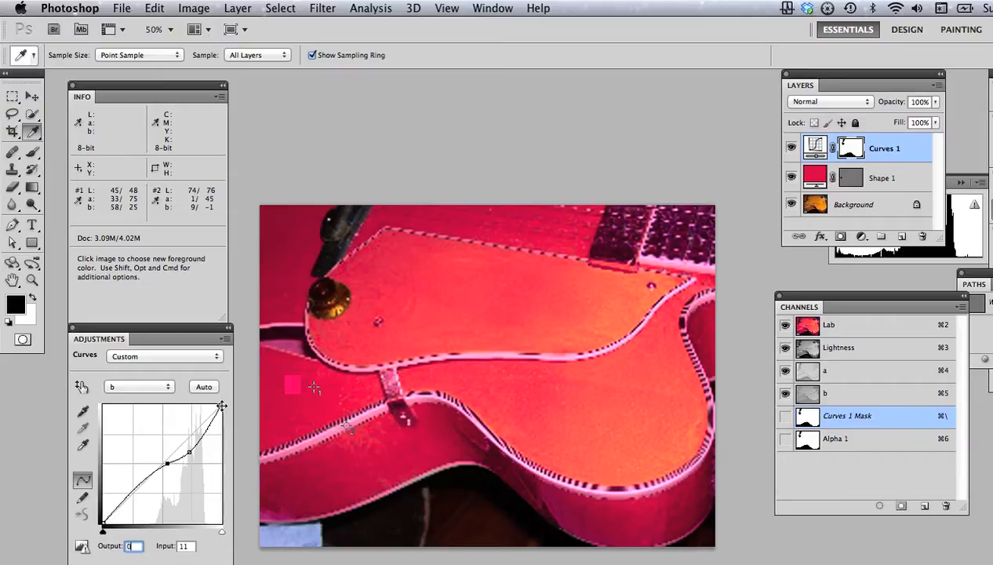
left_click_drag(223, 405, 226, 429)
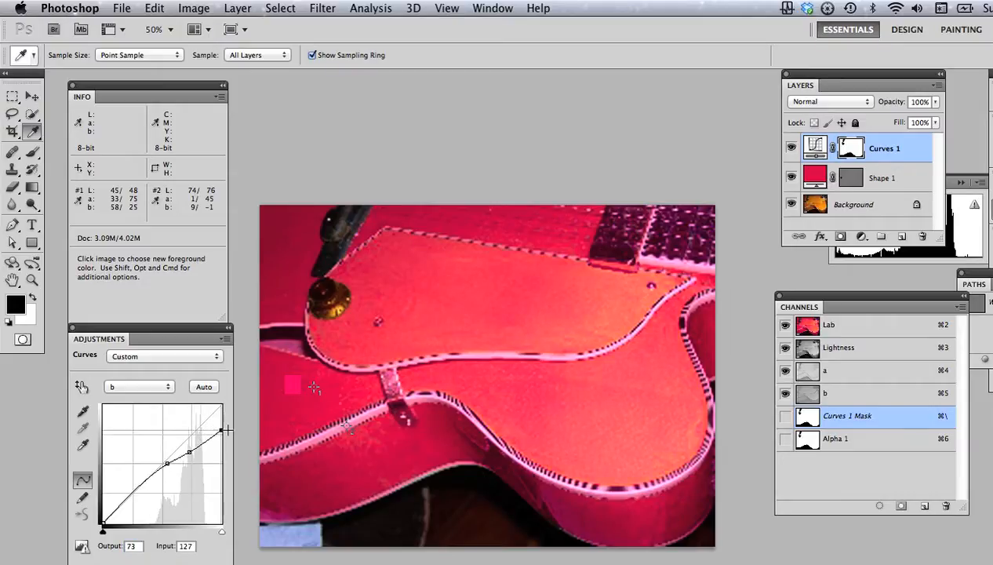
left_click_drag(228, 430, 228, 436)
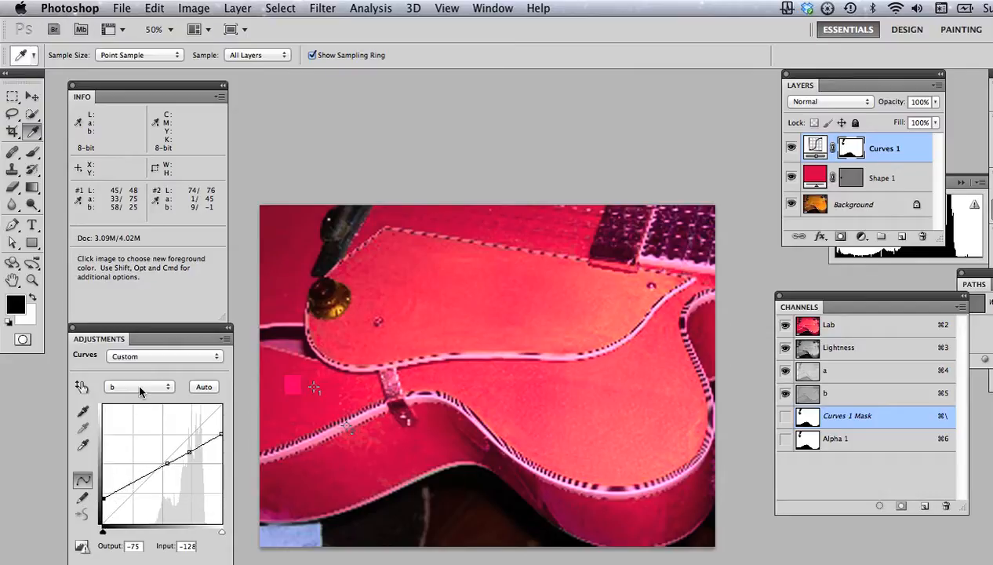
Step: Steepen the a channel curve for a deeper, more saturated red on the guitar
left_click(138, 386)
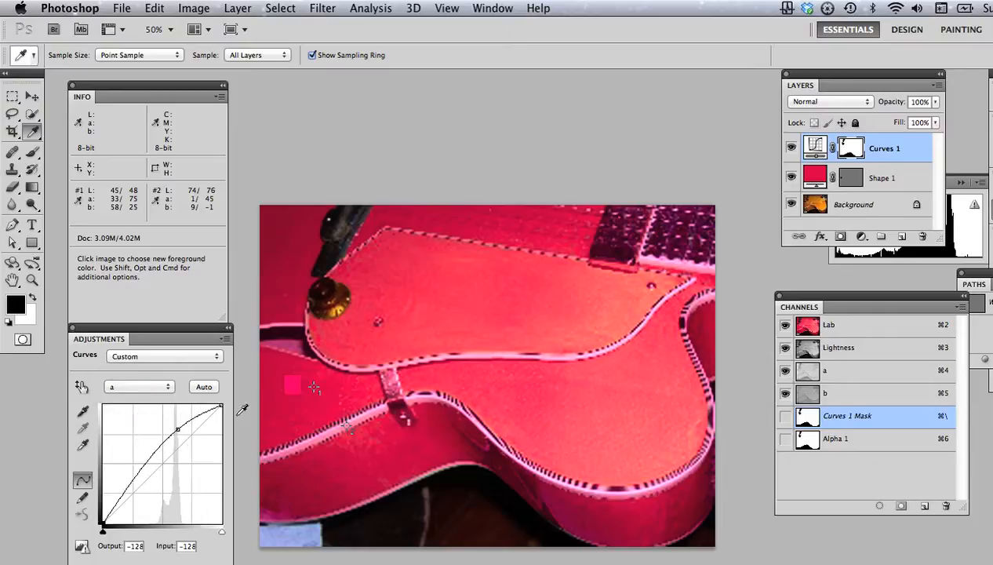
mouse_move(353, 415)
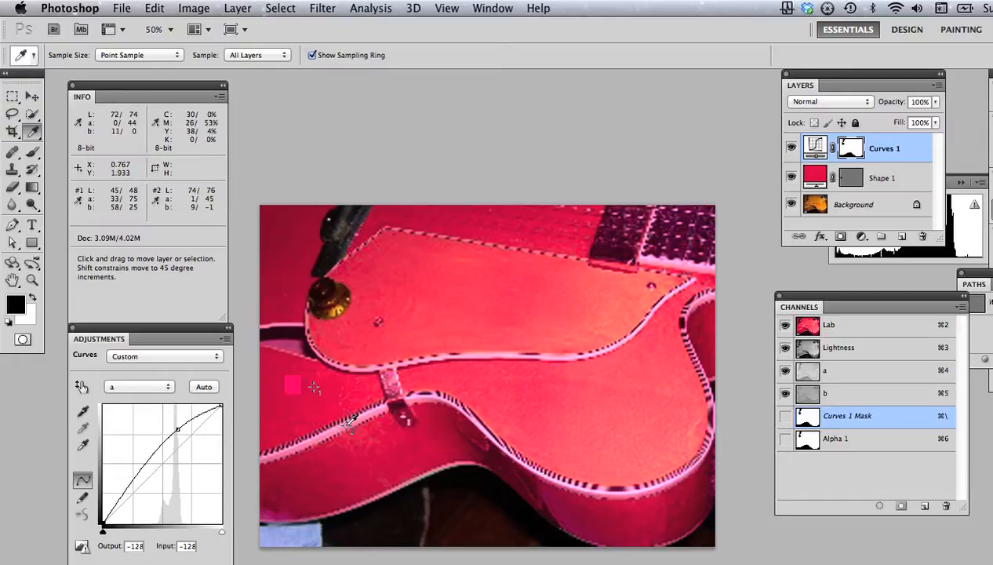
left_click_drag(104, 527, 160, 447)
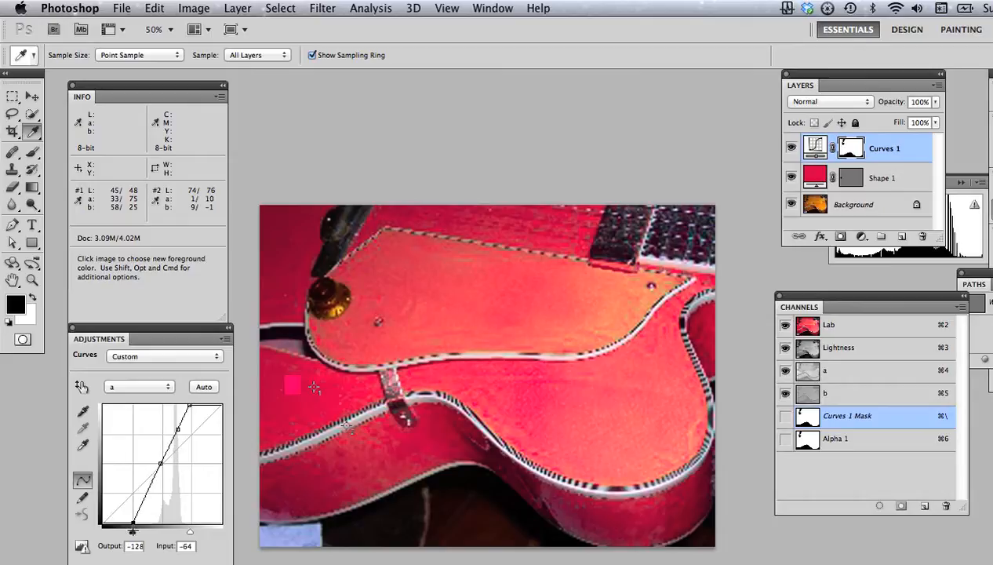
left_click_drag(133, 524, 133, 525)
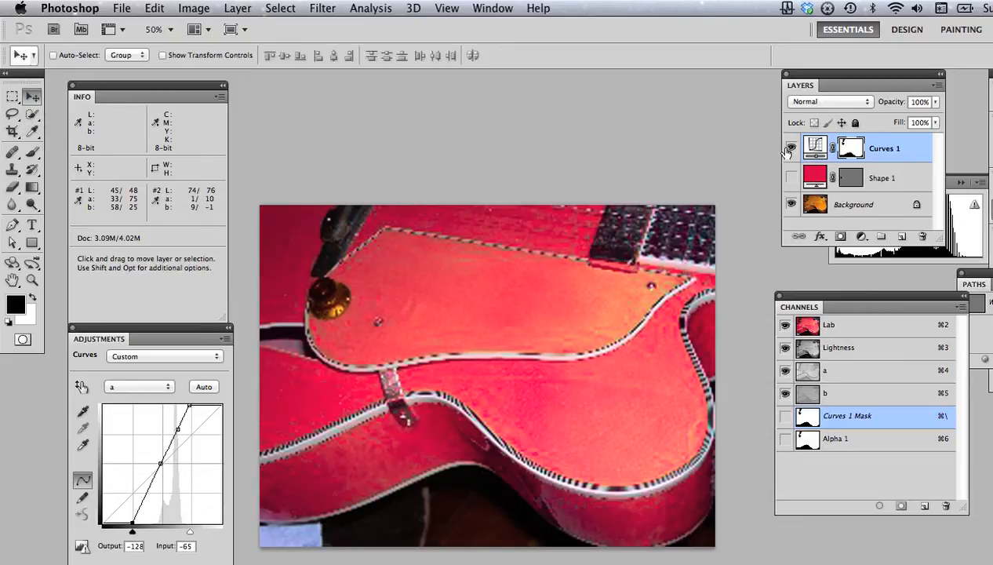
Step: Hide the Shape 1 red swatch layer so only the recoloured guitar shows
left_click(790, 148)
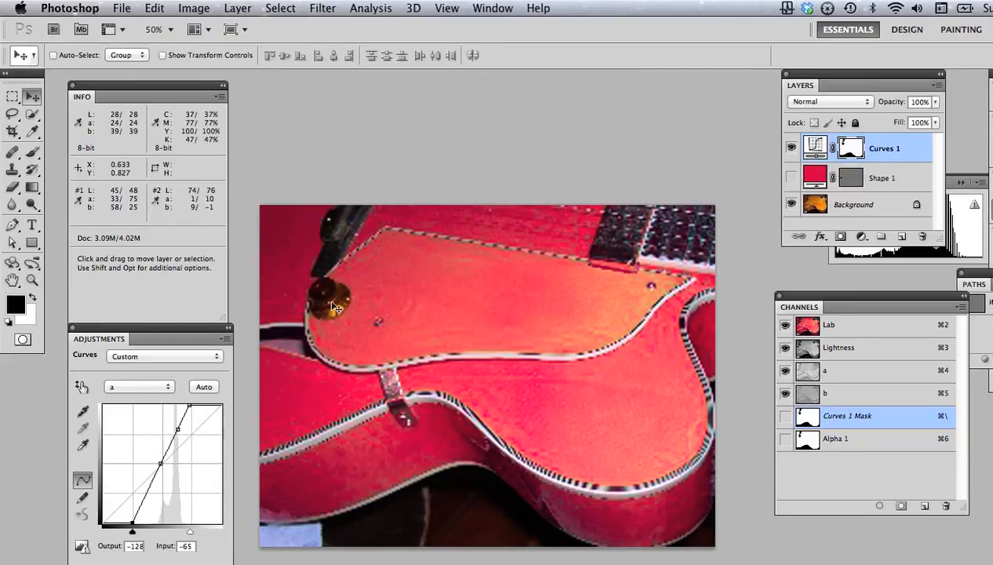
mouse_move(342, 229)
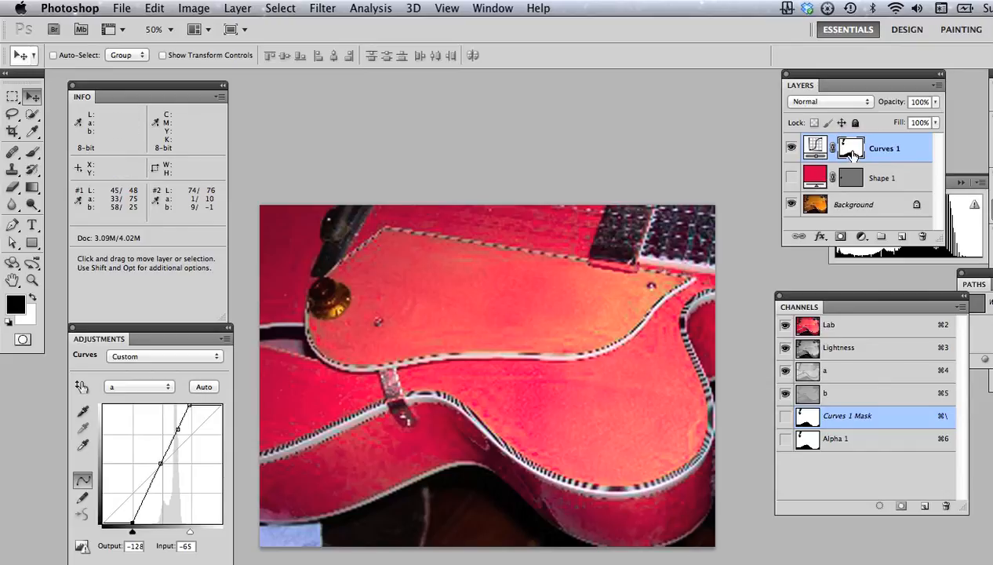
mouse_move(850, 149)
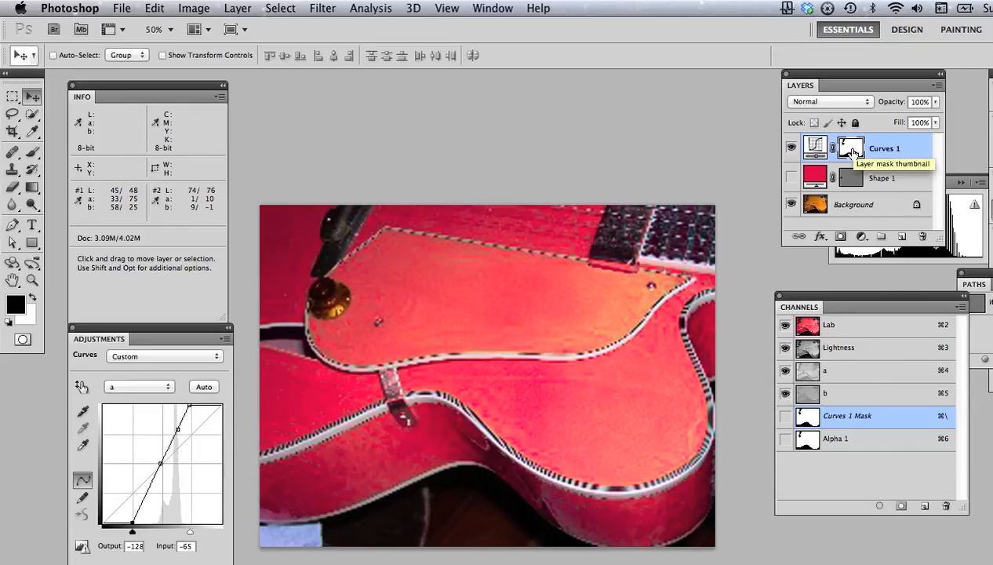